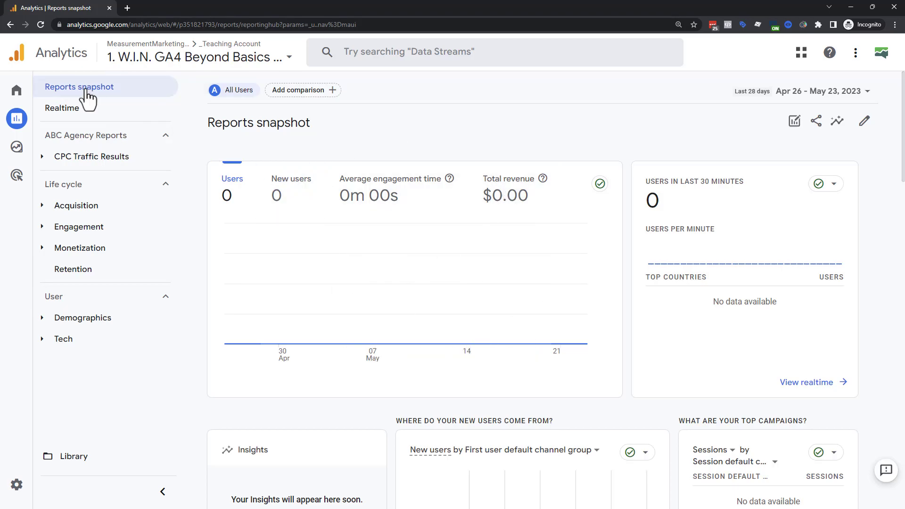
Step: Start creating a new custom insight from the Insights card, showing the suggested anomaly insights
click(16, 118)
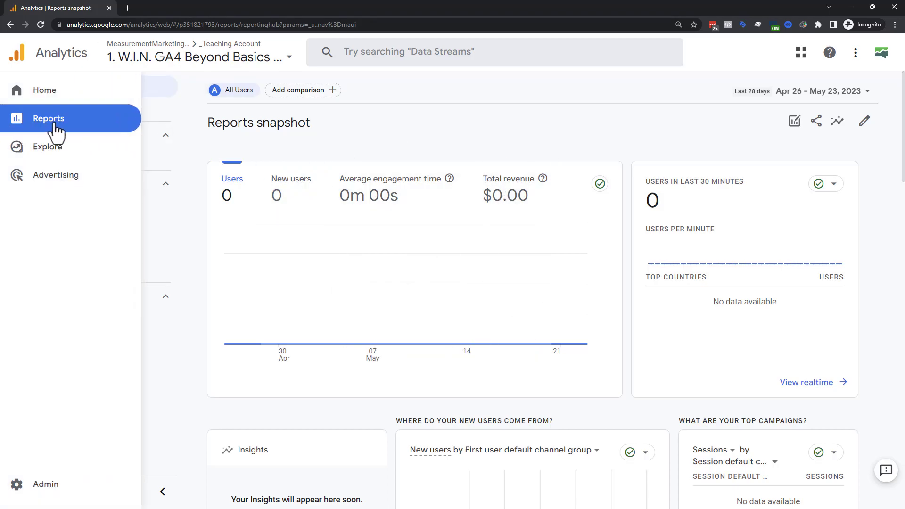
click(49, 119)
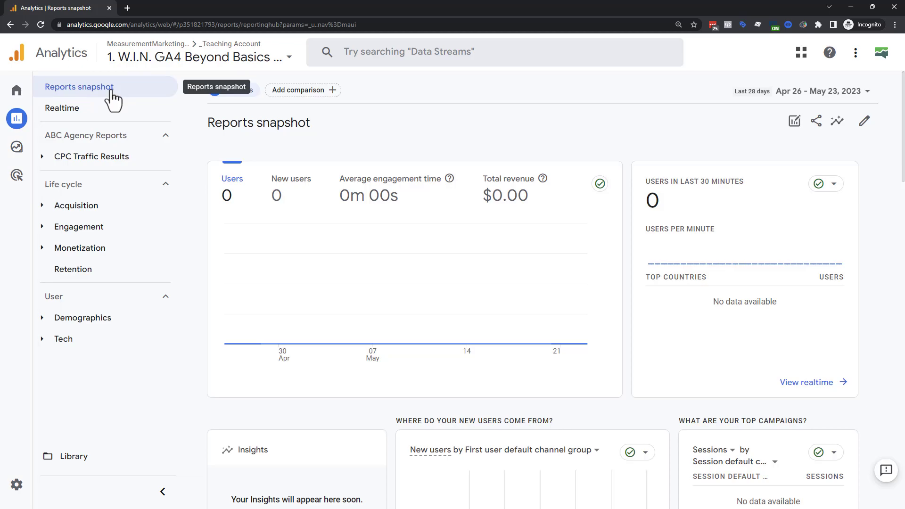
mouse_move(346, 343)
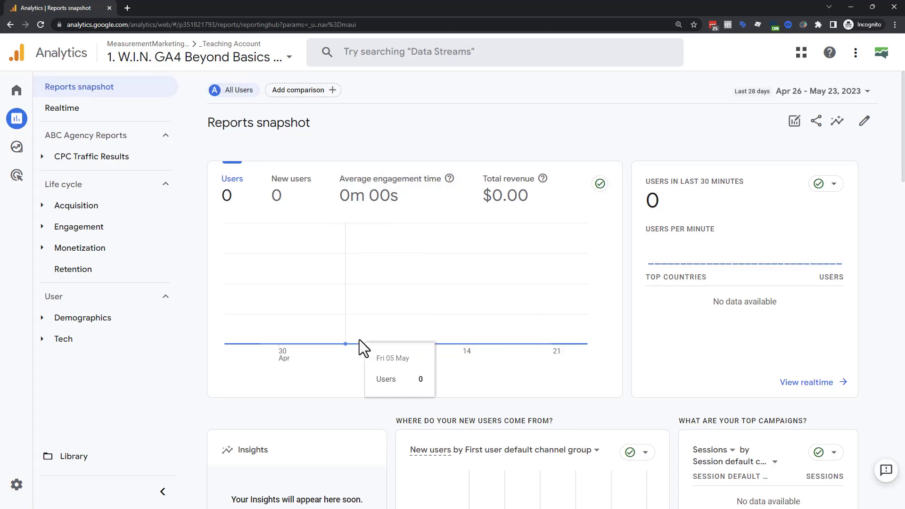
mouse_move(418, 144)
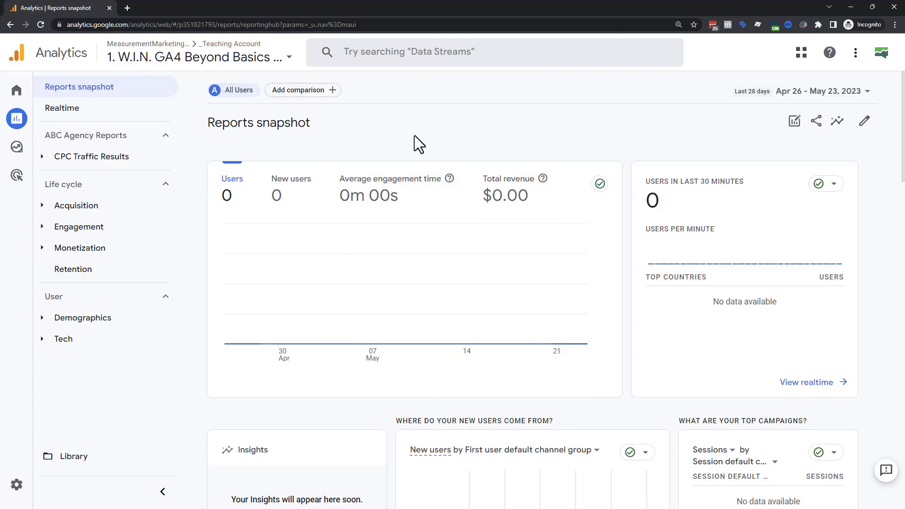
scroll(down, 3)
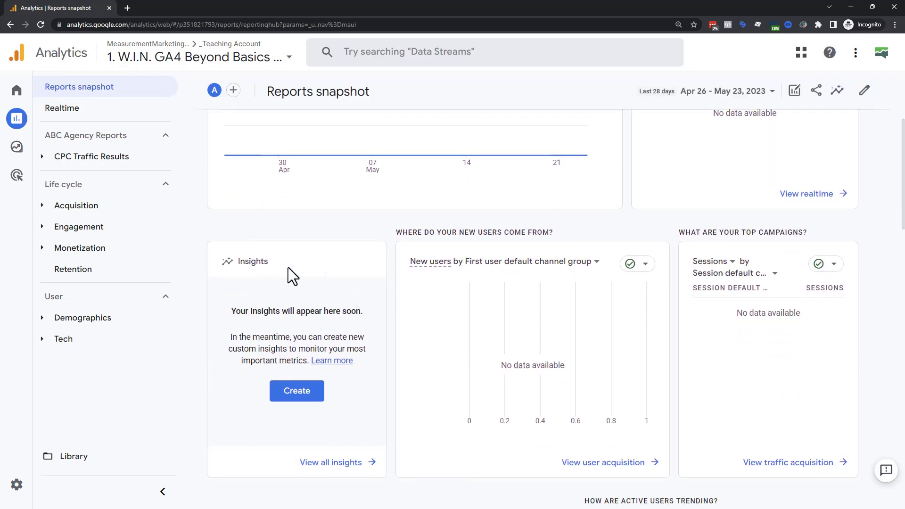
mouse_move(317, 434)
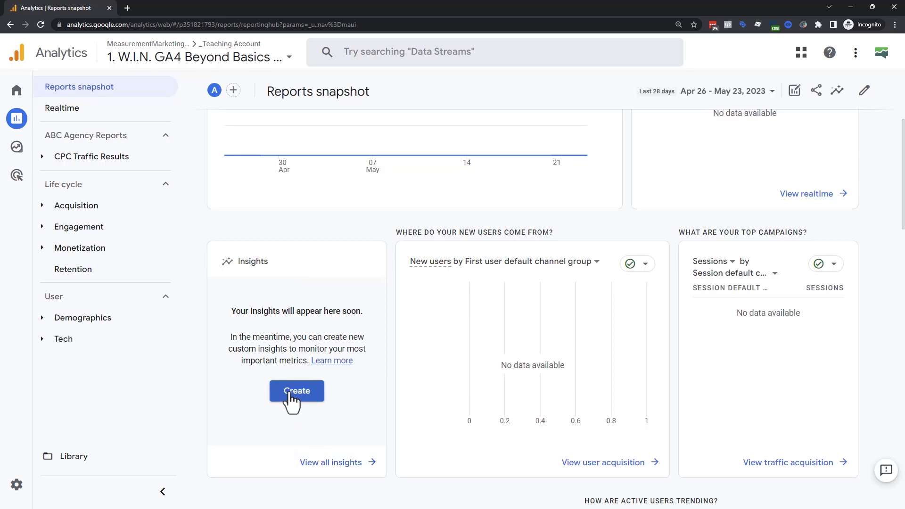
click(296, 390)
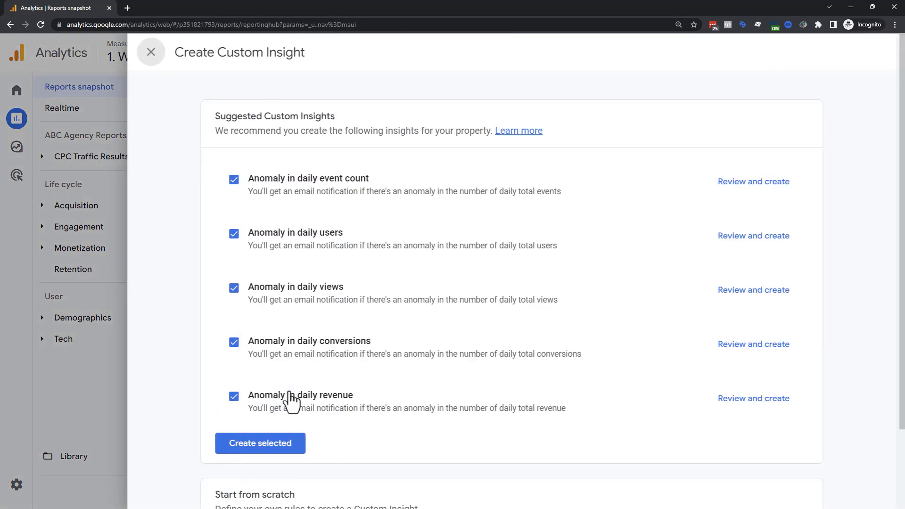
mouse_move(281, 228)
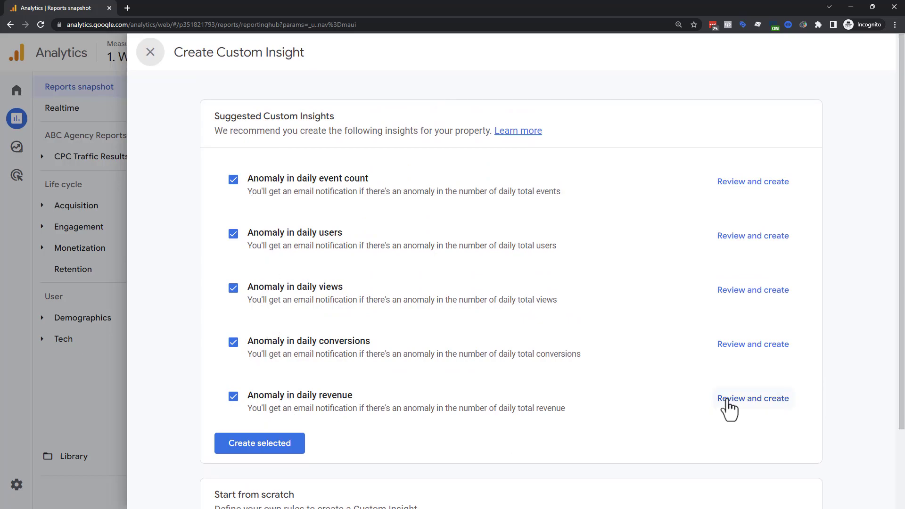
click(752, 398)
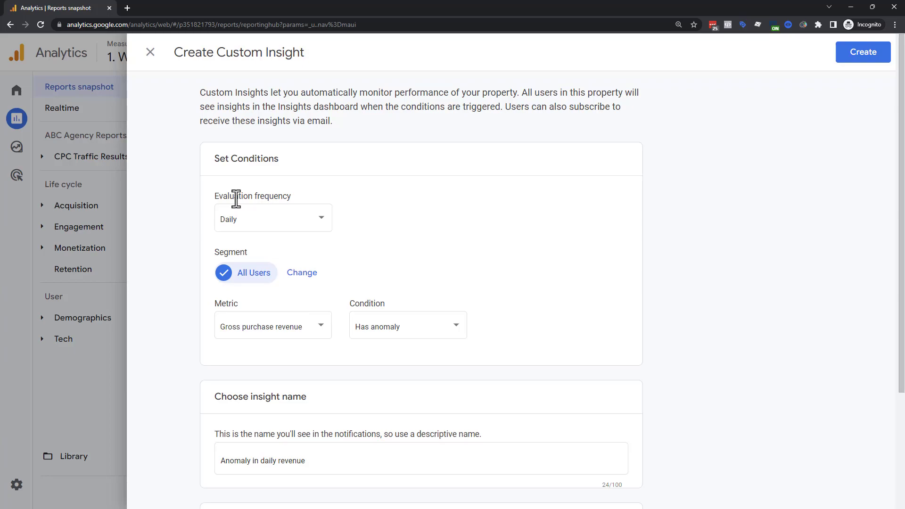
mouse_move(242, 272)
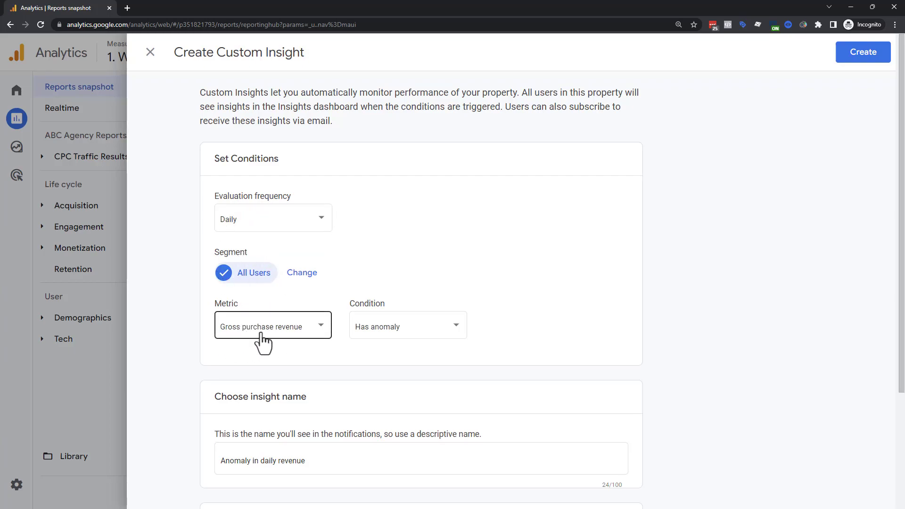
mouse_move(384, 335)
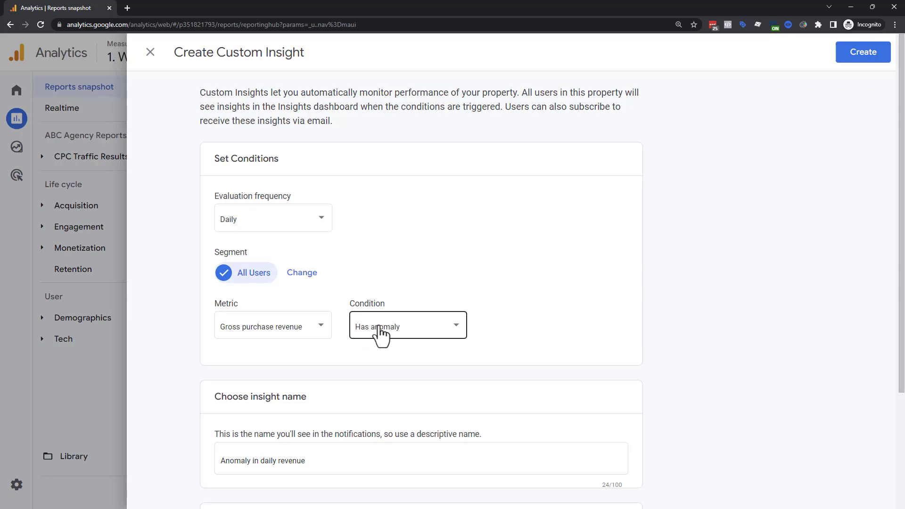
scroll(down, 3)
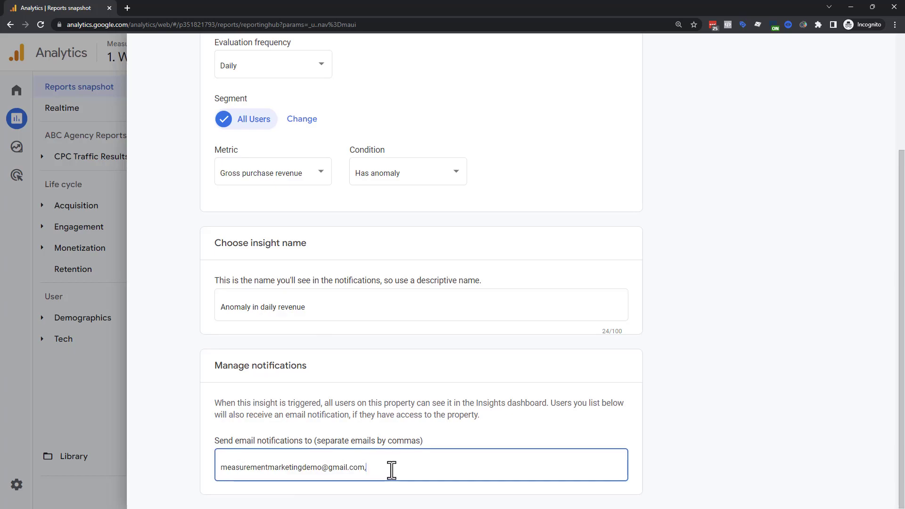
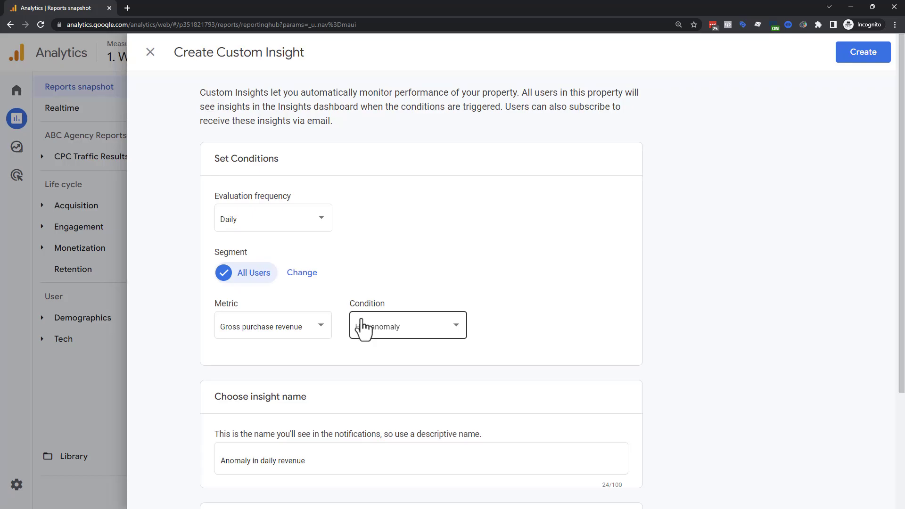
Step: Discard the unsaved revenue insight draft and return to the suggestions with the Start from scratch option
click(149, 52)
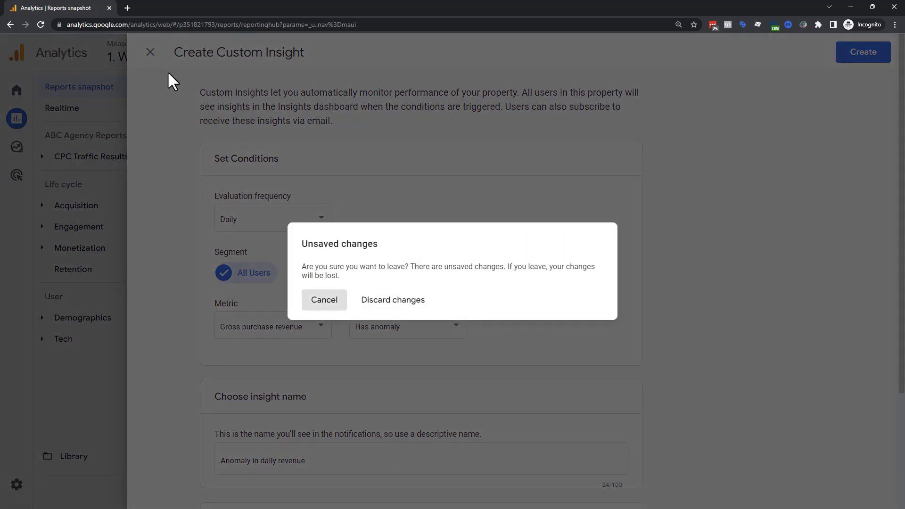
click(392, 300)
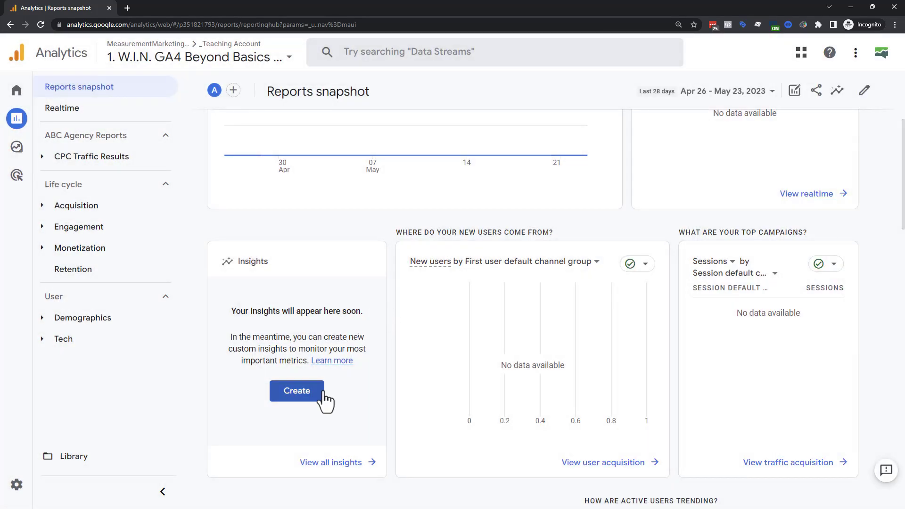
click(296, 391)
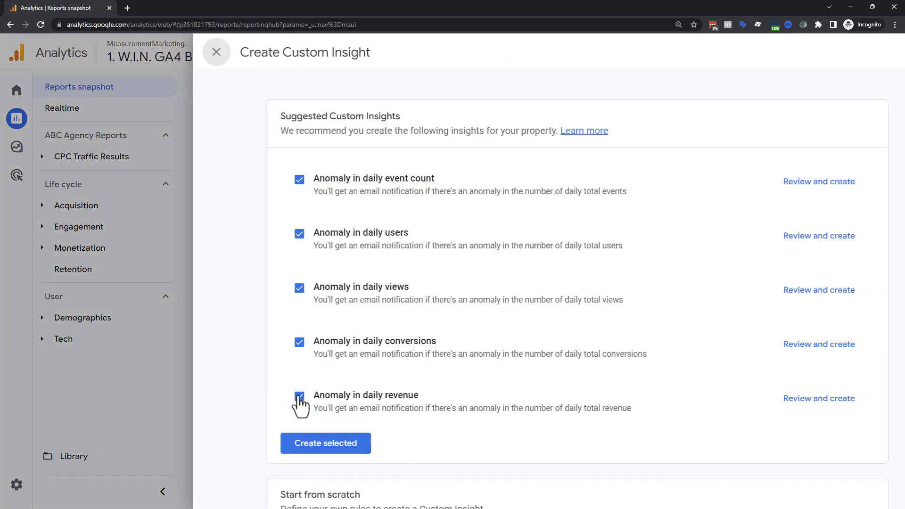
scroll(down, 3)
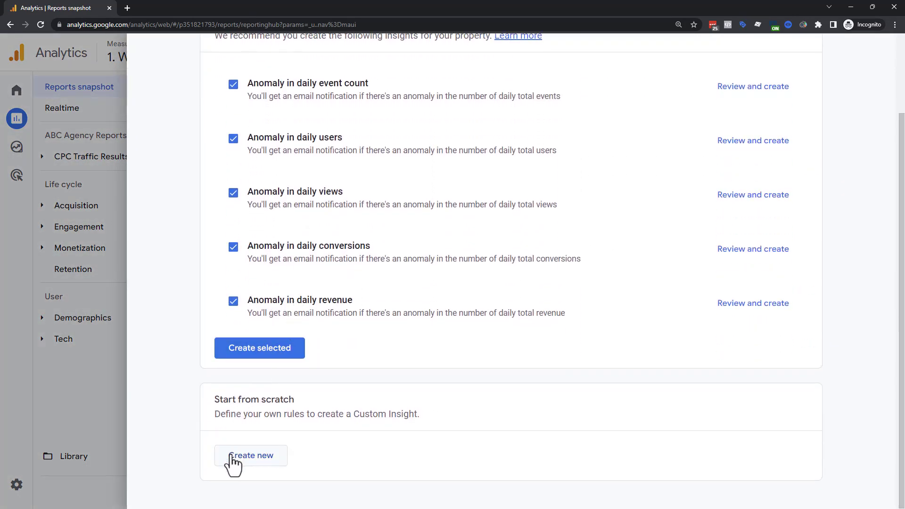
mouse_move(259, 348)
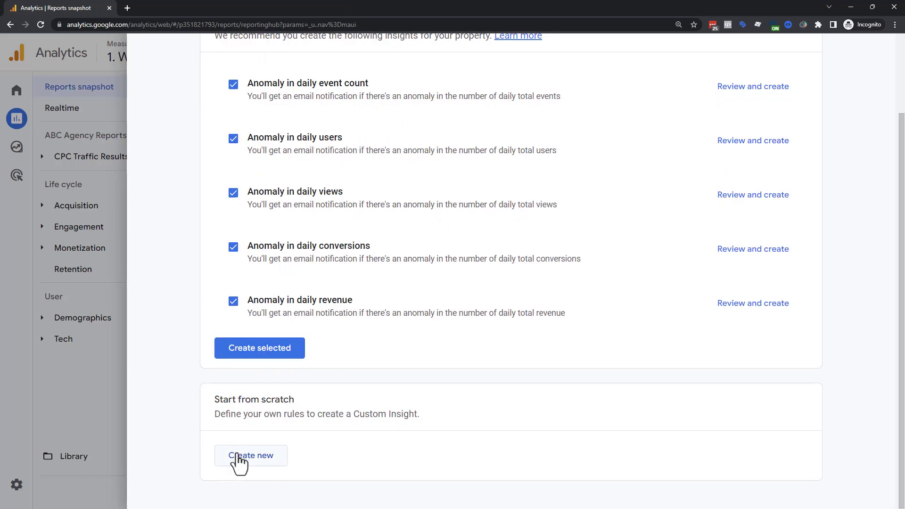
Step: Create a blank insight from scratch and set its evaluation frequency to Daily
click(251, 456)
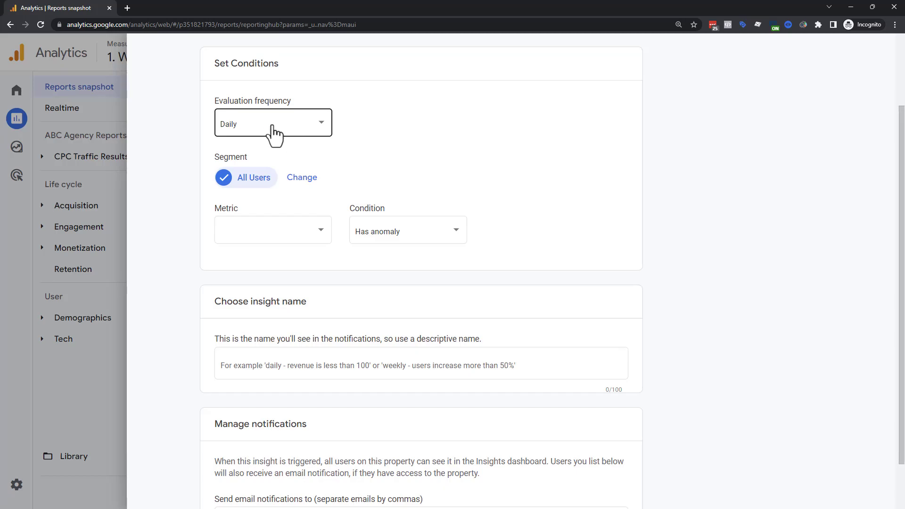
click(273, 123)
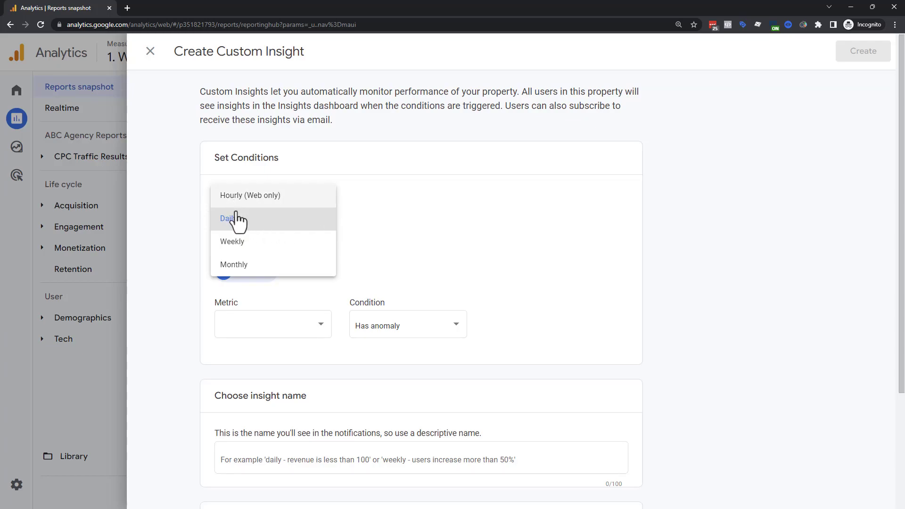
click(229, 218)
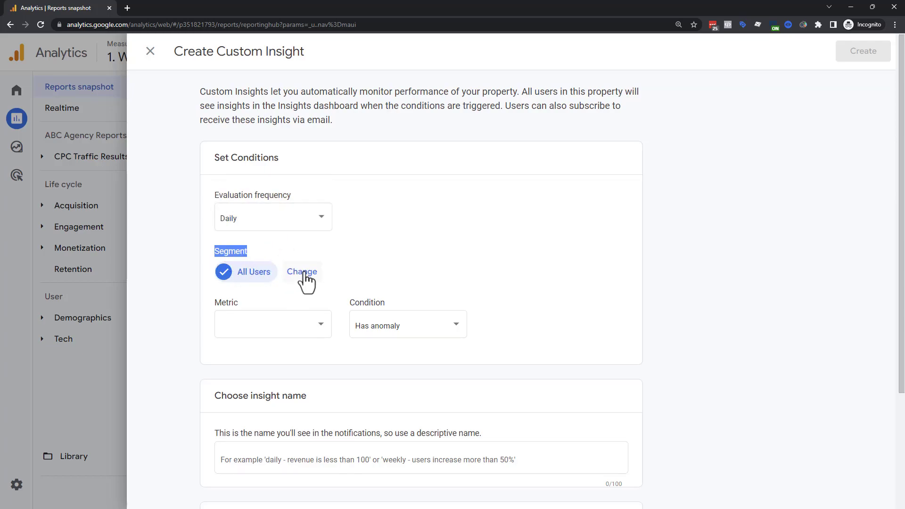
Step: Draft a segment condition on Age with value 18-24, then reconsider the dimension choice
click(302, 271)
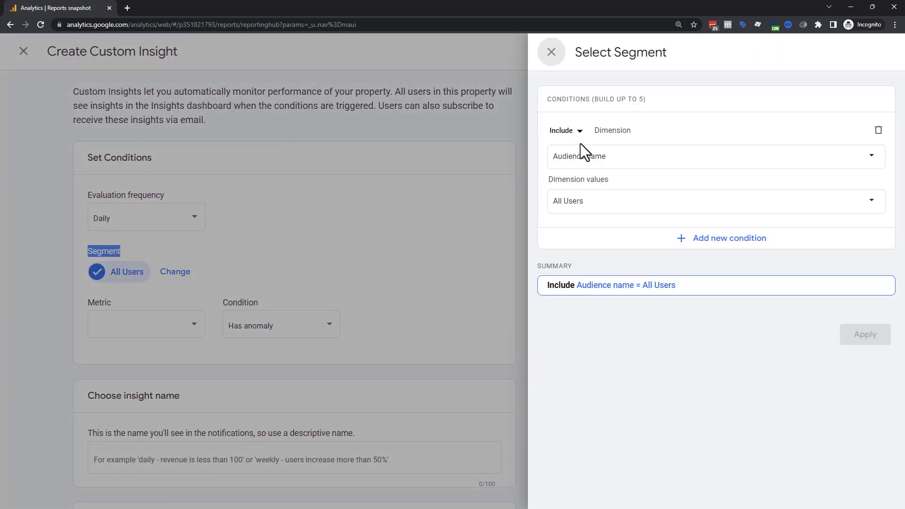
click(715, 155)
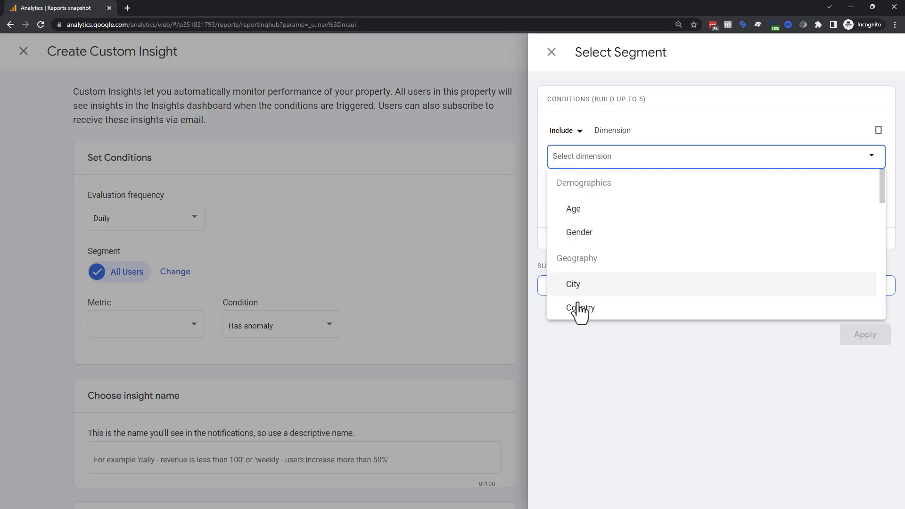
click(572, 208)
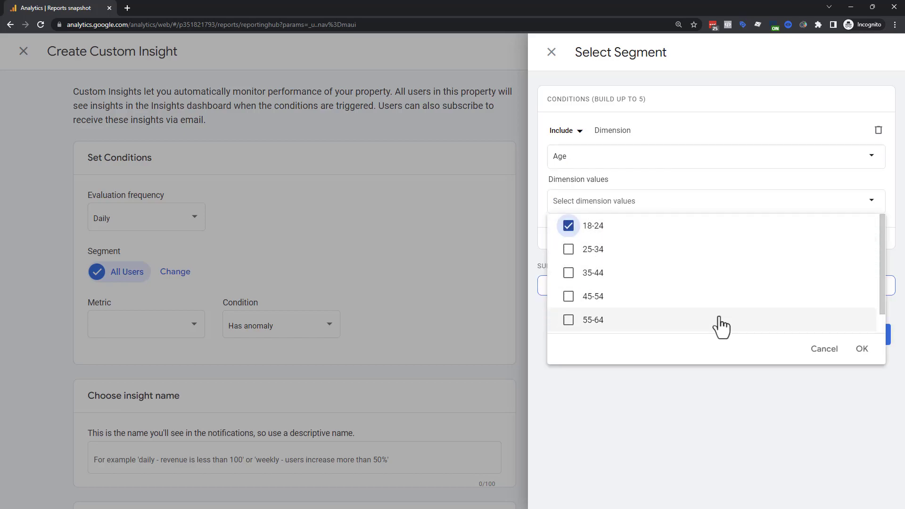
click(862, 349)
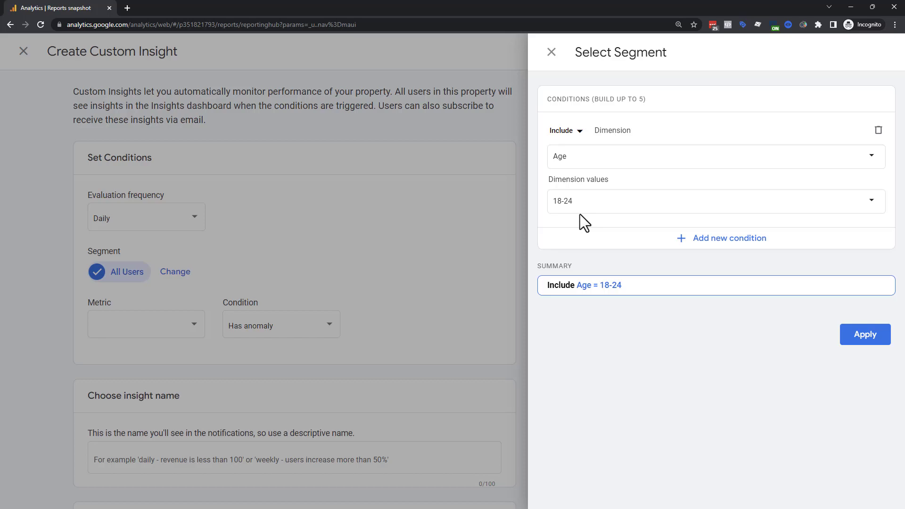
mouse_move(561, 173)
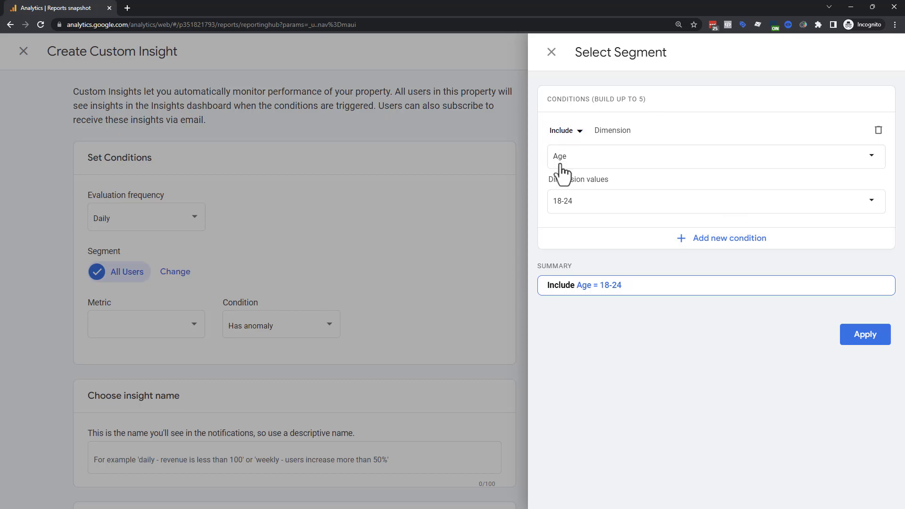
click(714, 155)
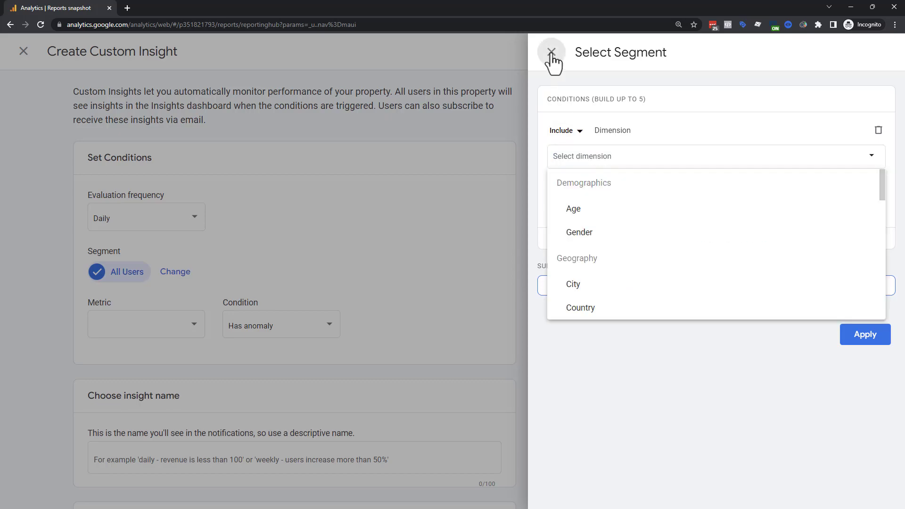
Step: Abandon the segment and choose Product revenue as the metric to monitor
click(552, 51)
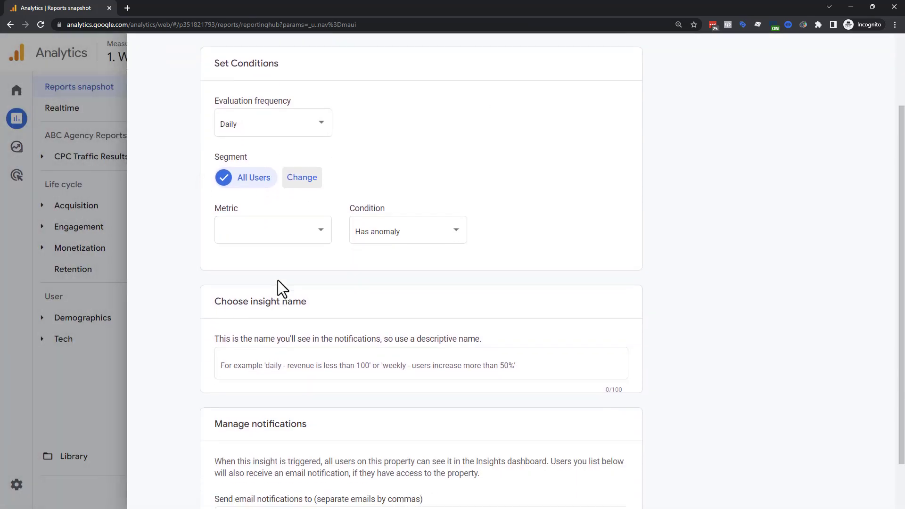
click(271, 230)
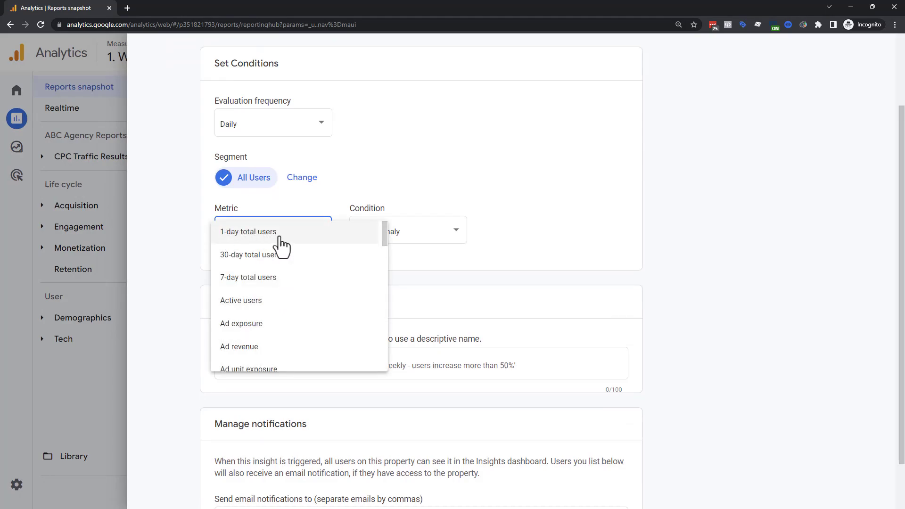
mouse_move(287, 240)
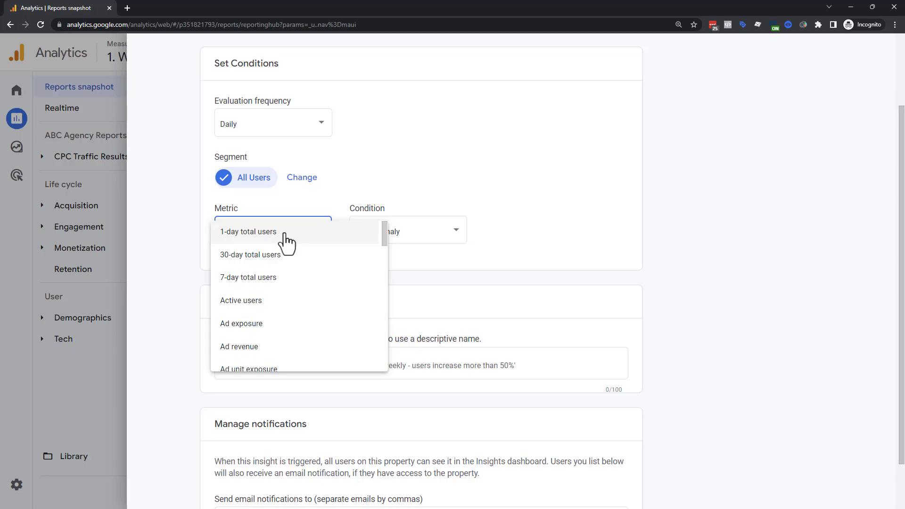
scroll(down, 3)
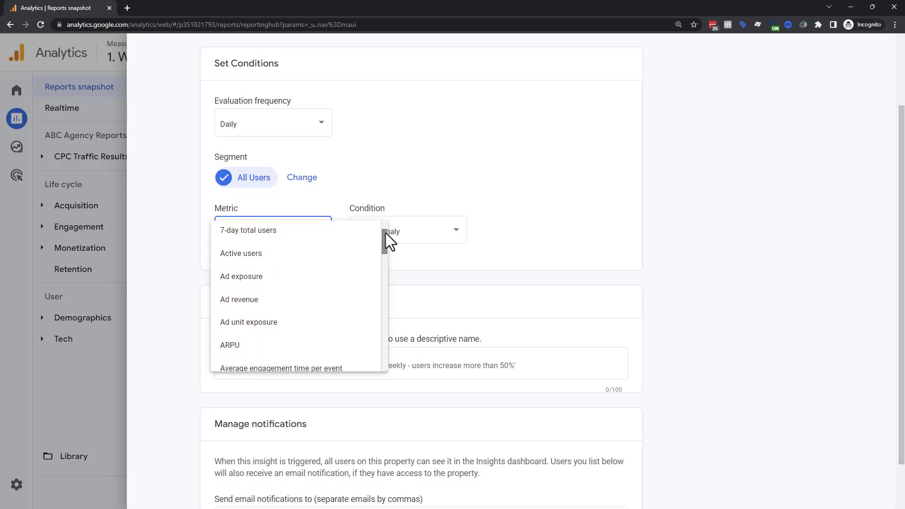
scroll(down, 3)
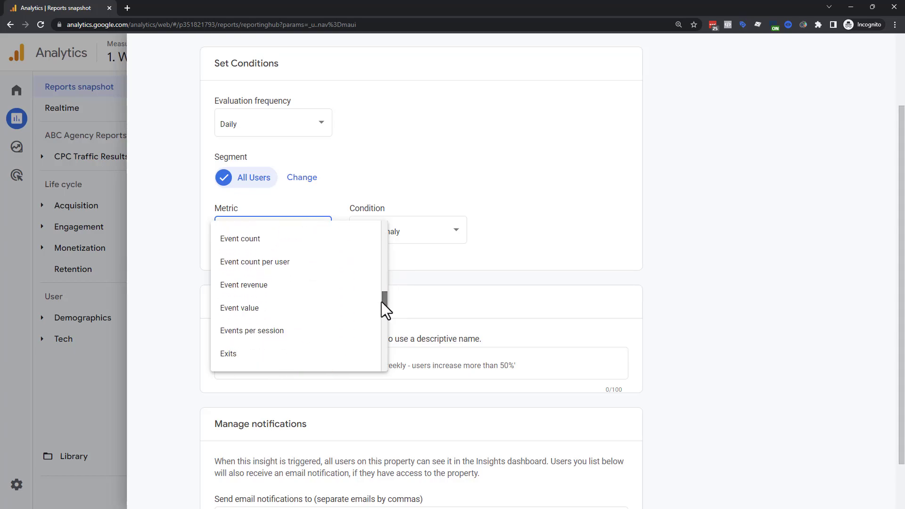
scroll(down, 3)
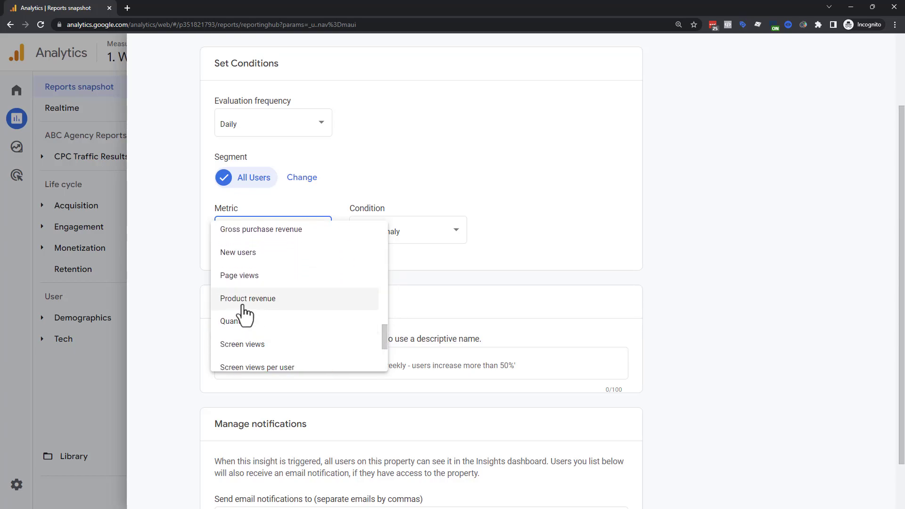
click(248, 299)
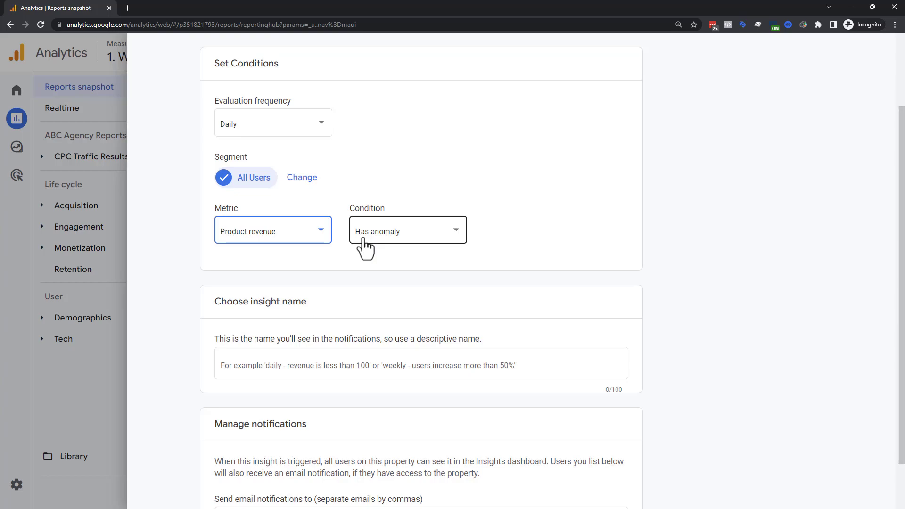
Step: Set the trigger condition to less than or equal to with a threshold value of 1000
click(408, 230)
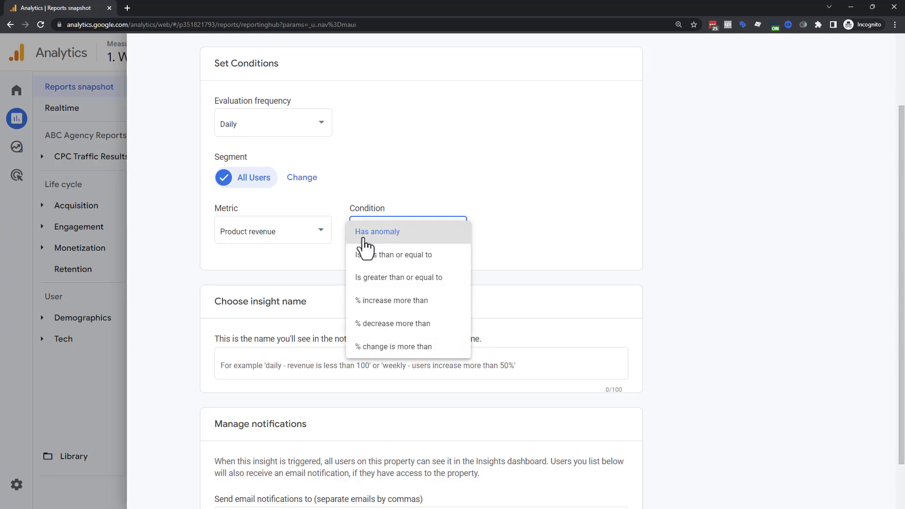
mouse_move(302, 244)
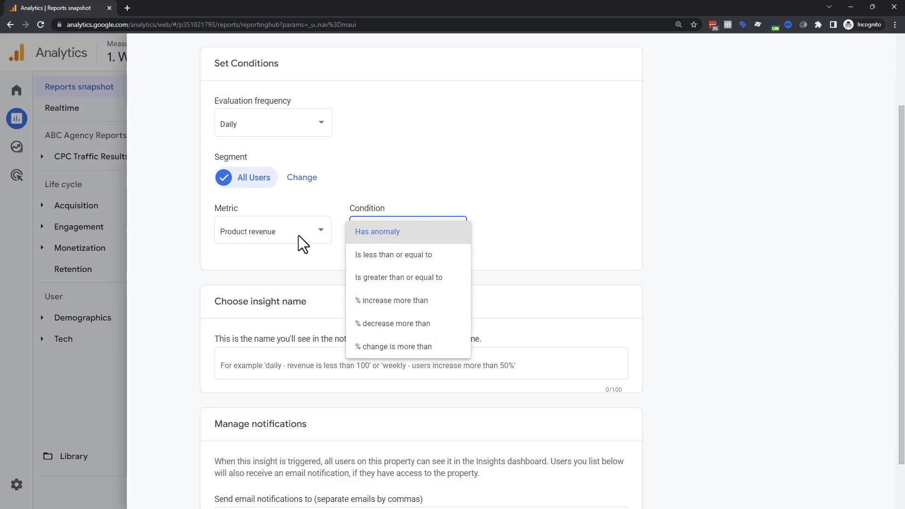
mouse_move(412, 240)
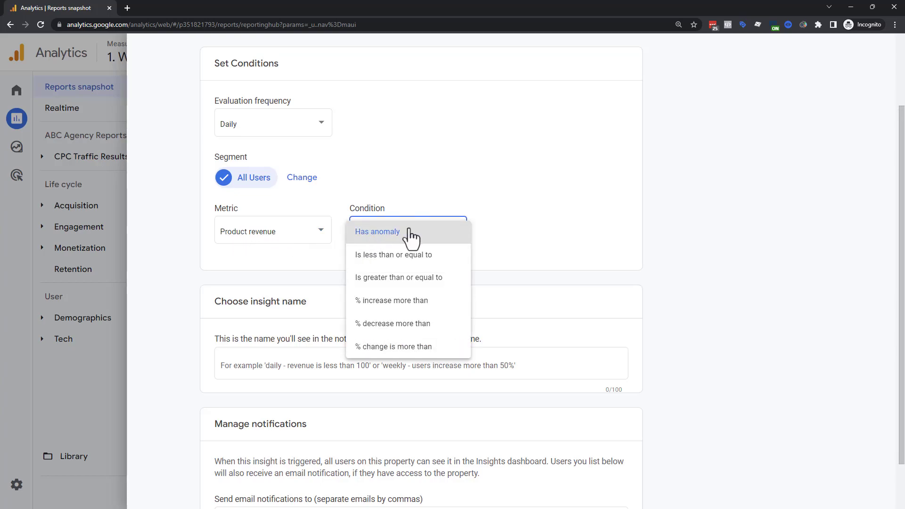
click(393, 255)
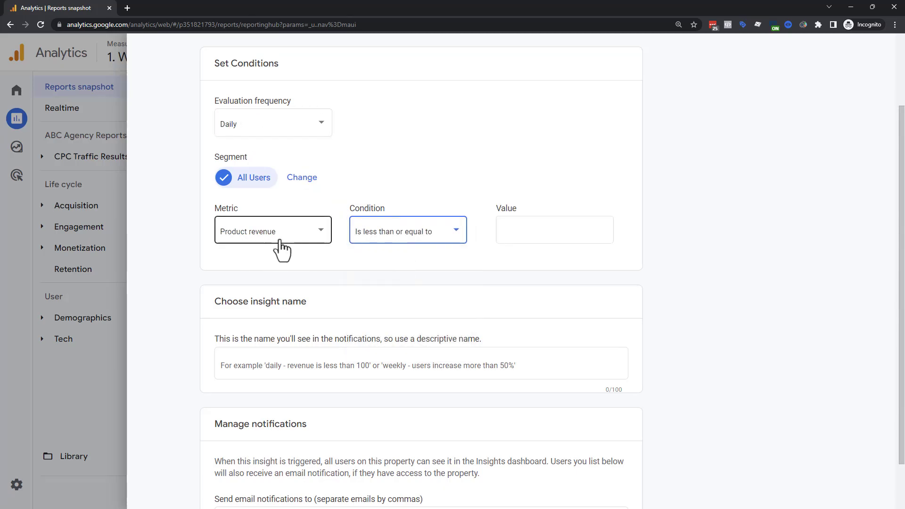
click(553, 229)
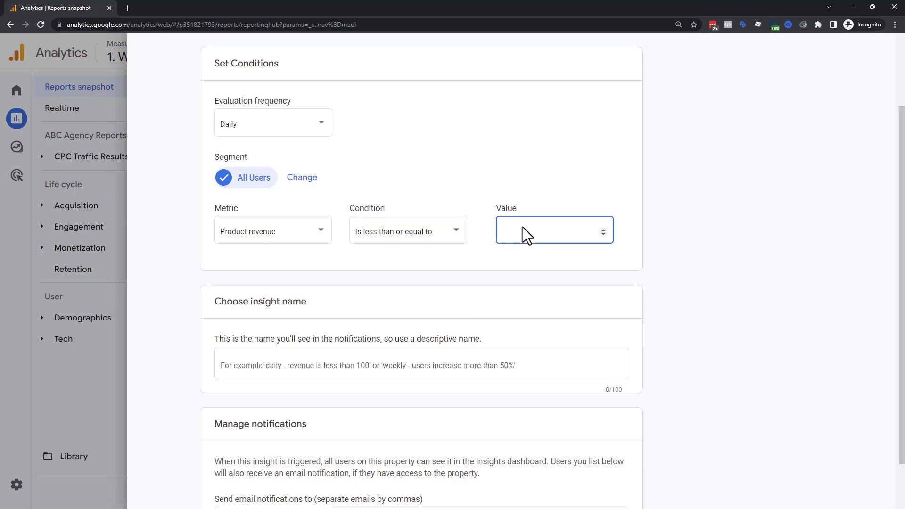
text(1000)
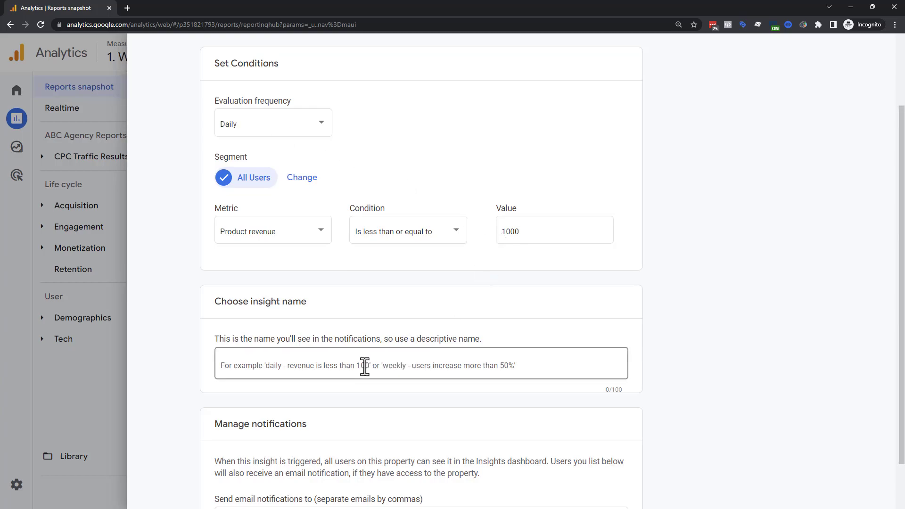
click(404, 363)
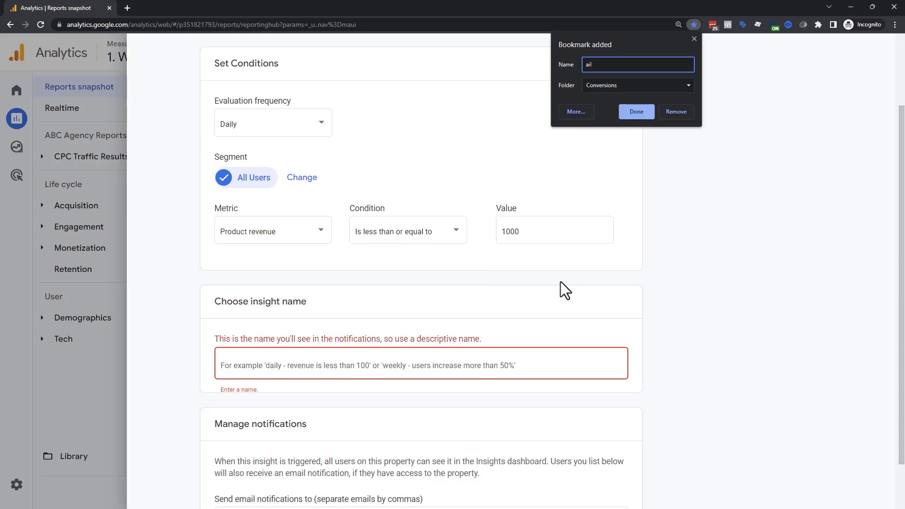
Step: Name the insight 'Daily Revenue = LESS THAN $1000' and review the email notification recipients
click(329, 365)
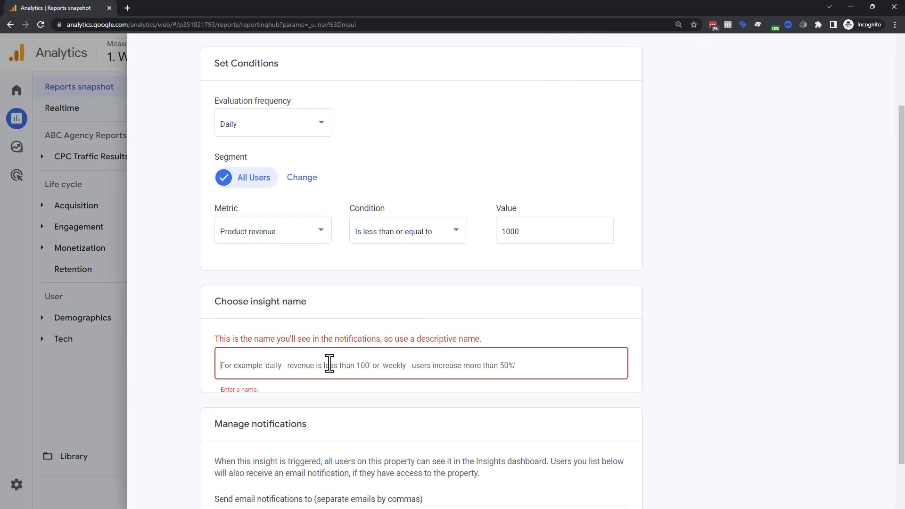
text(Daily Revenue)
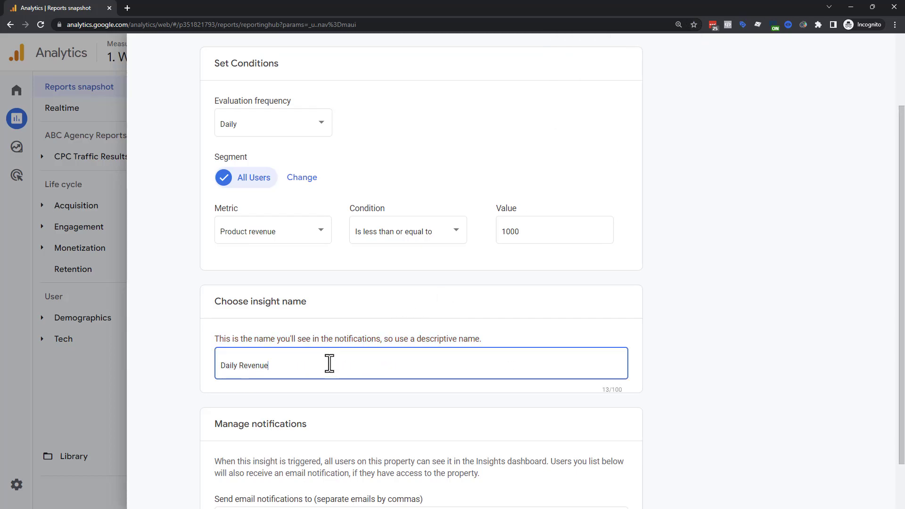
text(= LES)
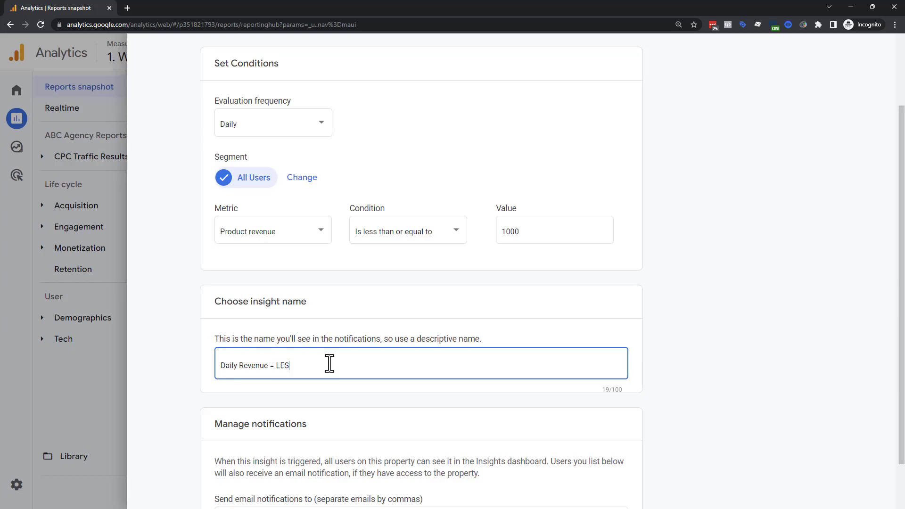
text(S THAN $1000)
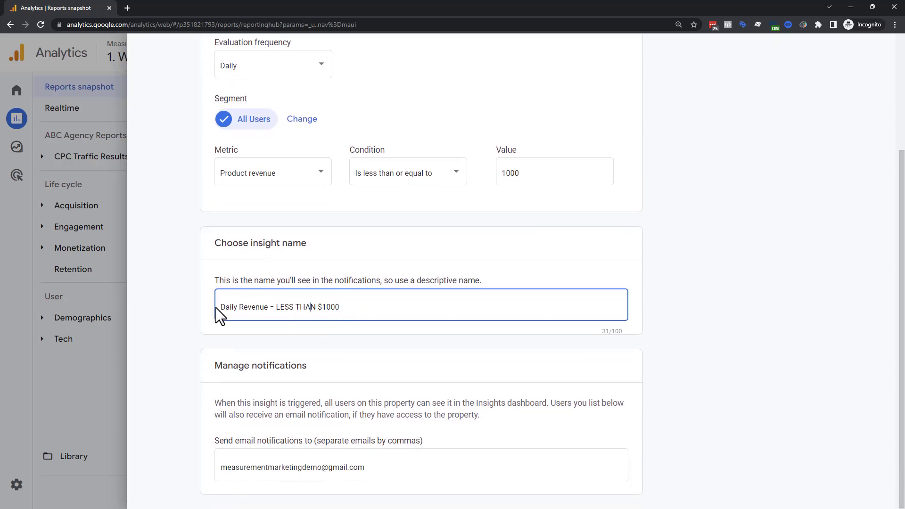
click(346, 467)
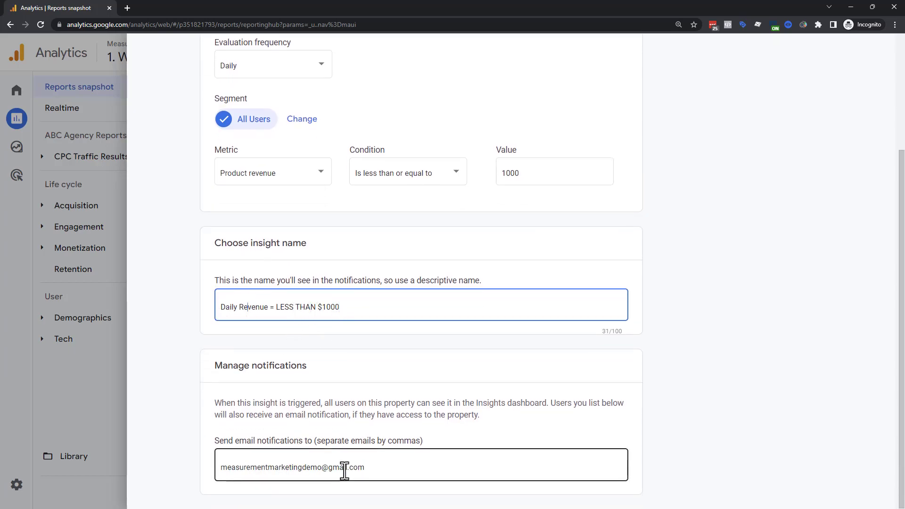
scroll(up, 3)
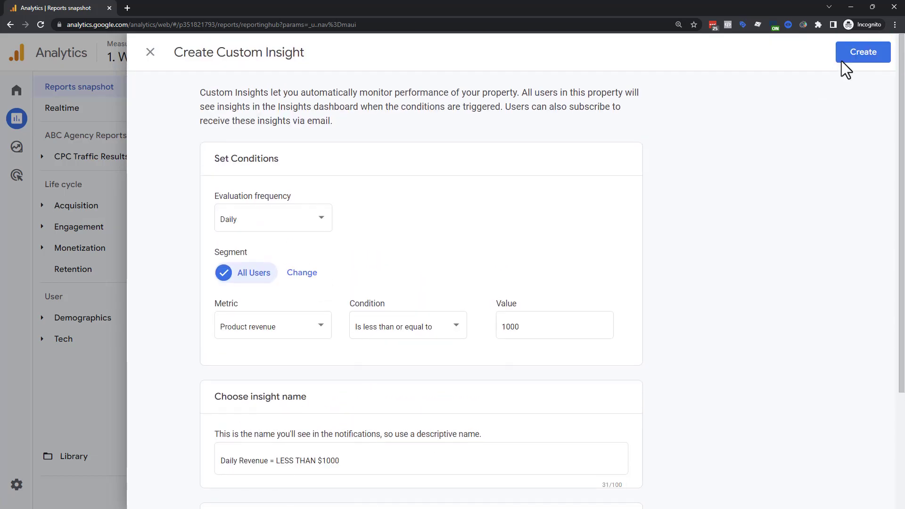
Step: Save the insight and open the Custom Insights list where it appears with email notifications on
click(863, 52)
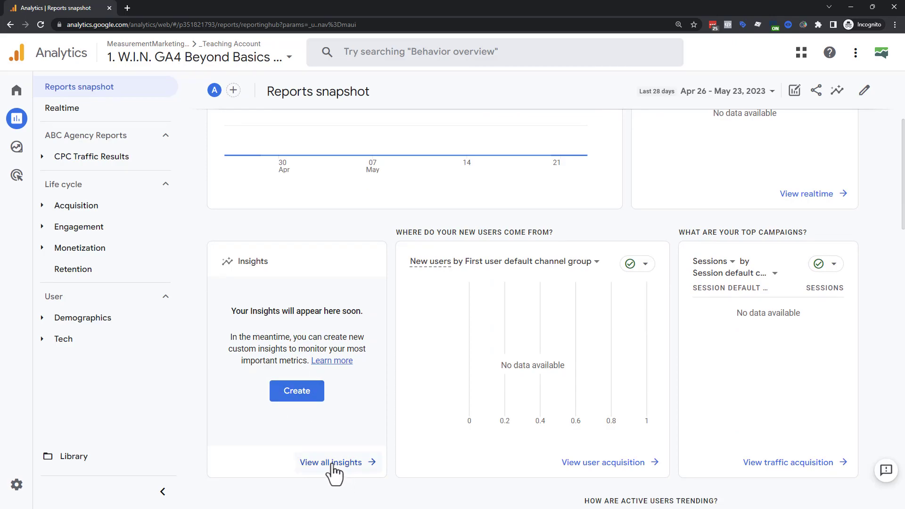
click(331, 462)
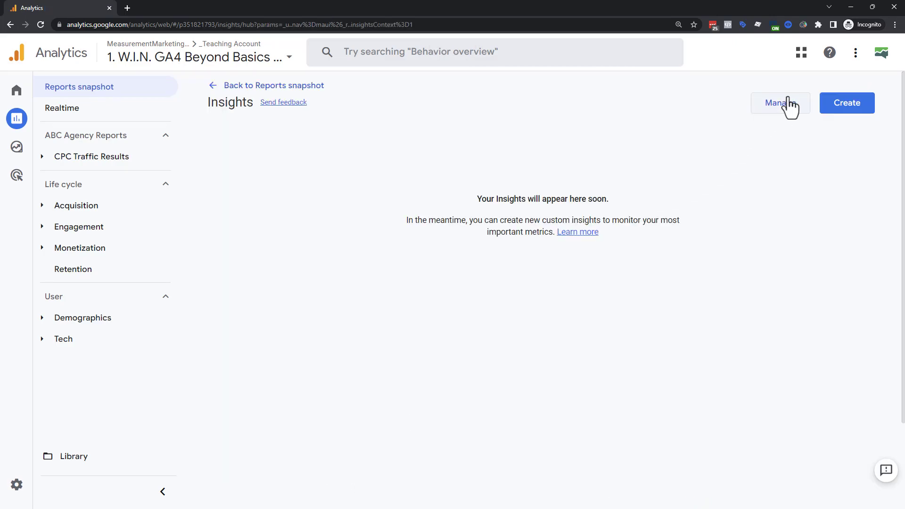
mouse_move(852, 112)
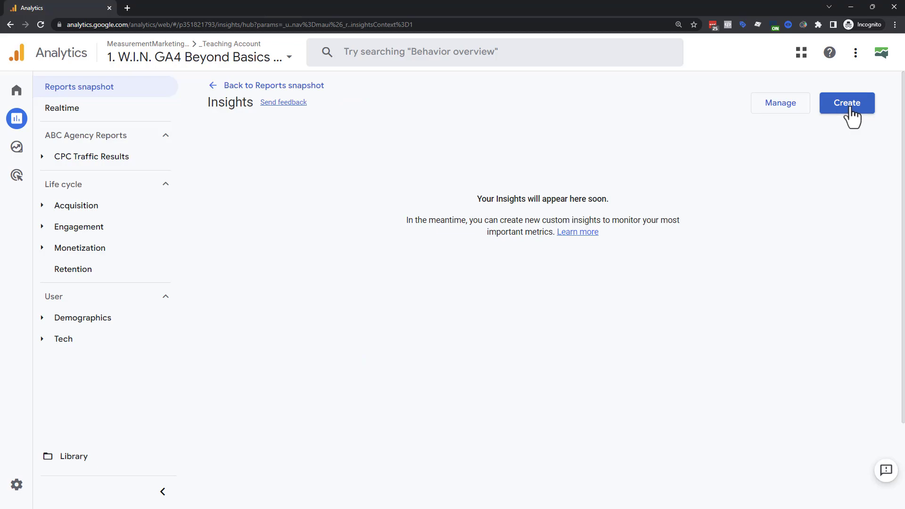
click(780, 103)
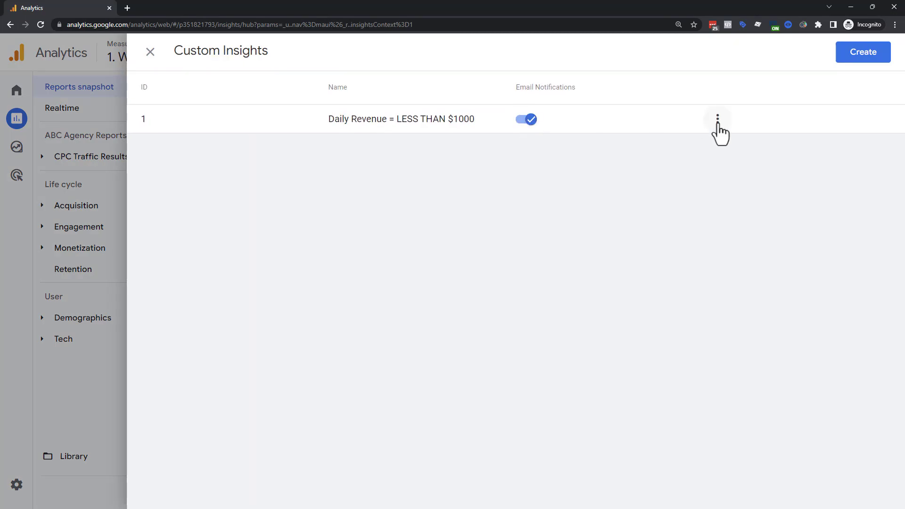
Step: Edit the saved insight to Weekly frequency and change its monitored metric
click(718, 119)
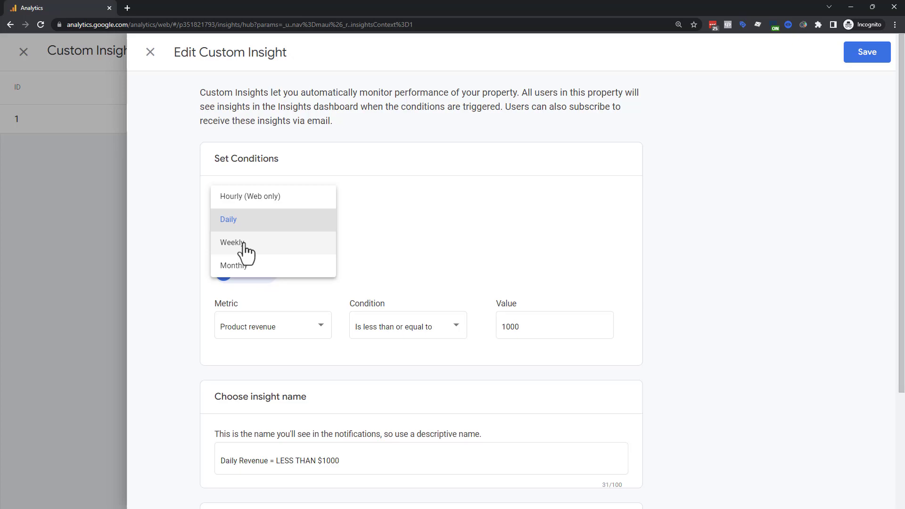
click(232, 243)
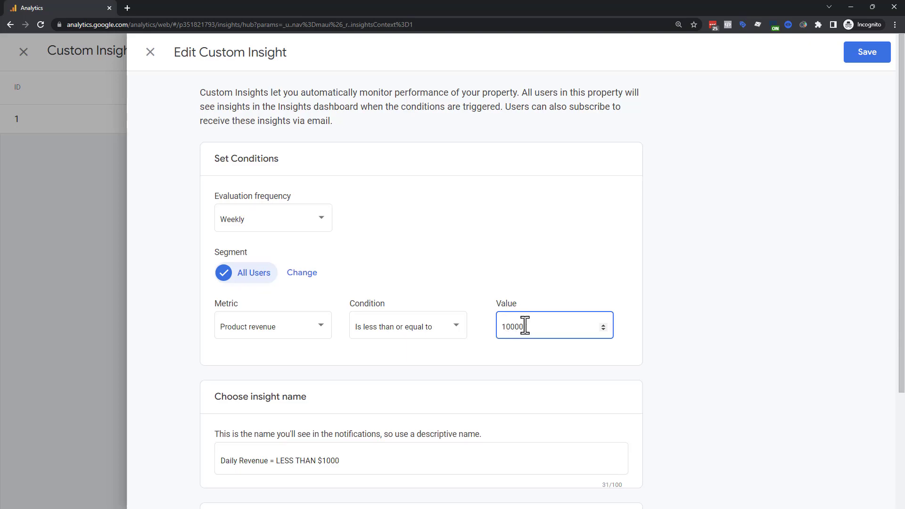
mouse_move(299, 332)
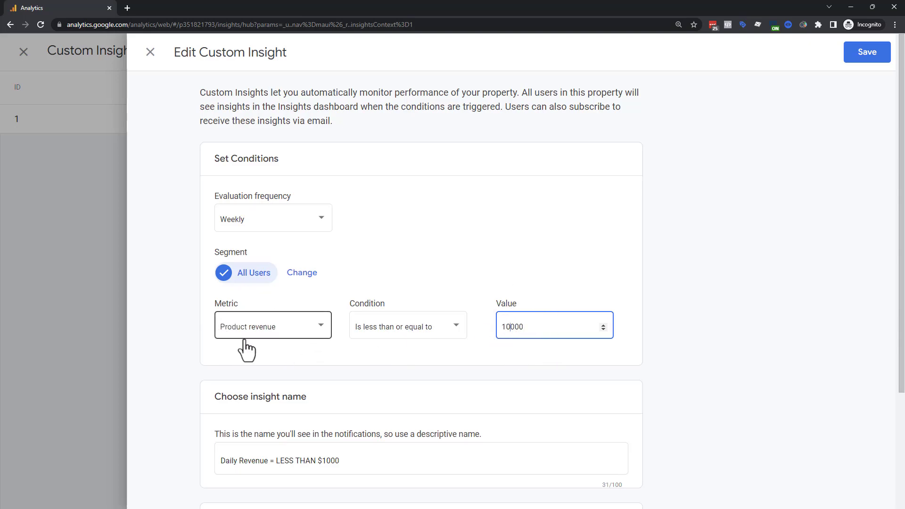
click(272, 327)
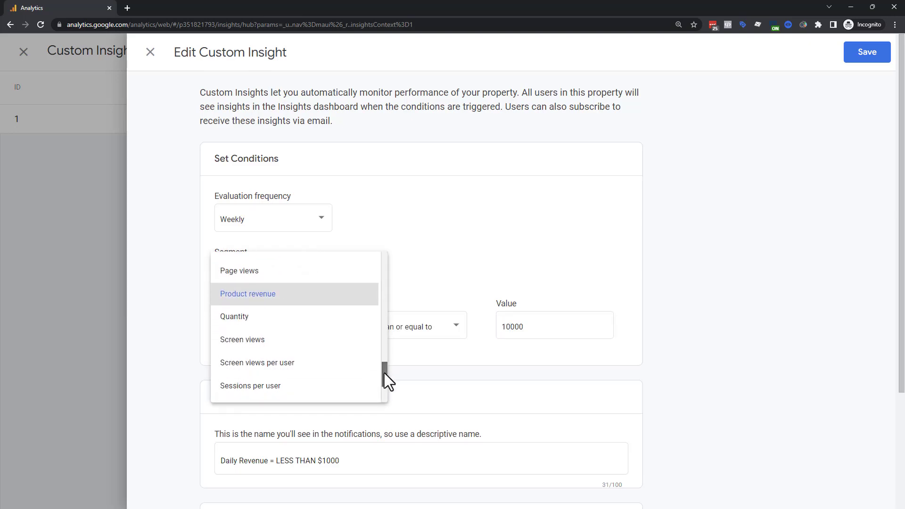
scroll(down, 3)
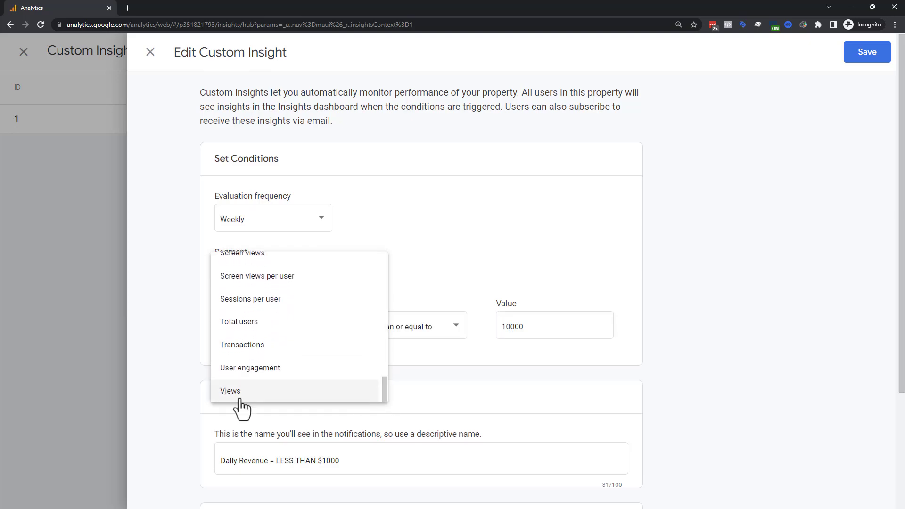
mouse_move(260, 361)
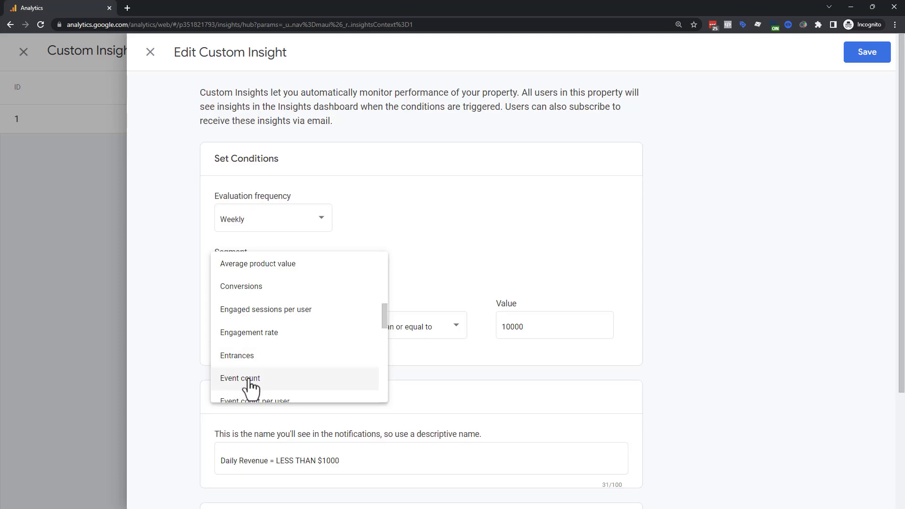
click(241, 378)
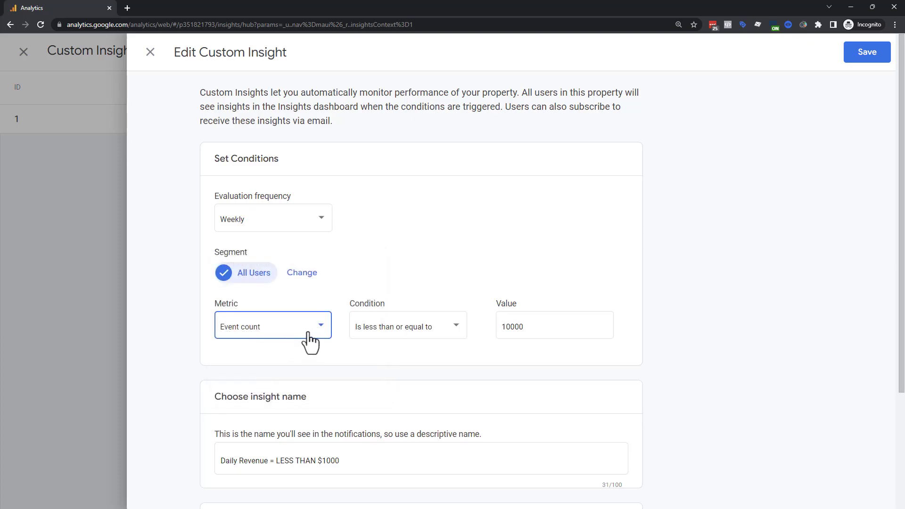
click(272, 326)
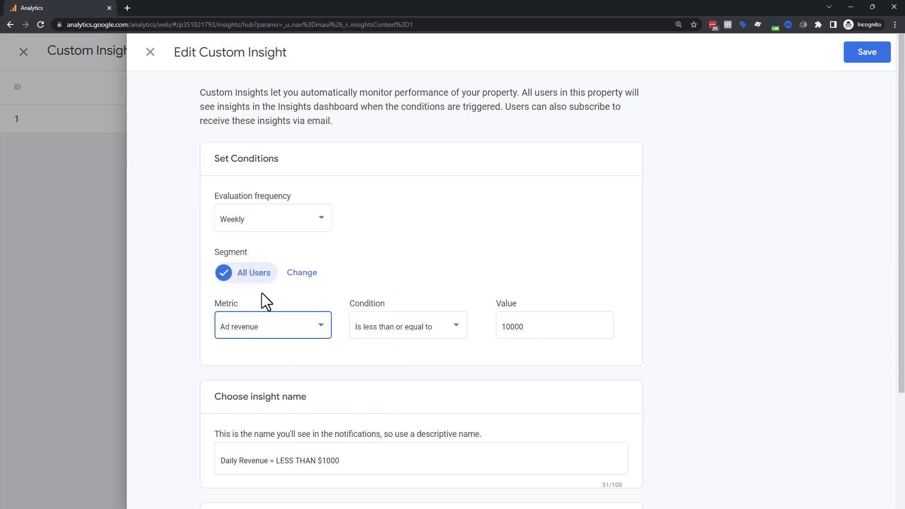
Step: Review the threshold value and conditions, then leave the edit form unsaved, raising the warning
click(553, 326)
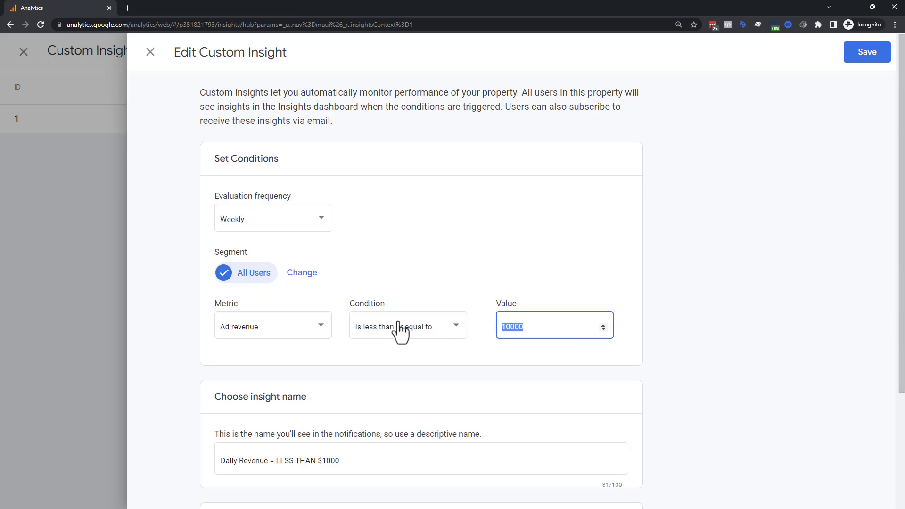
scroll(down, 3)
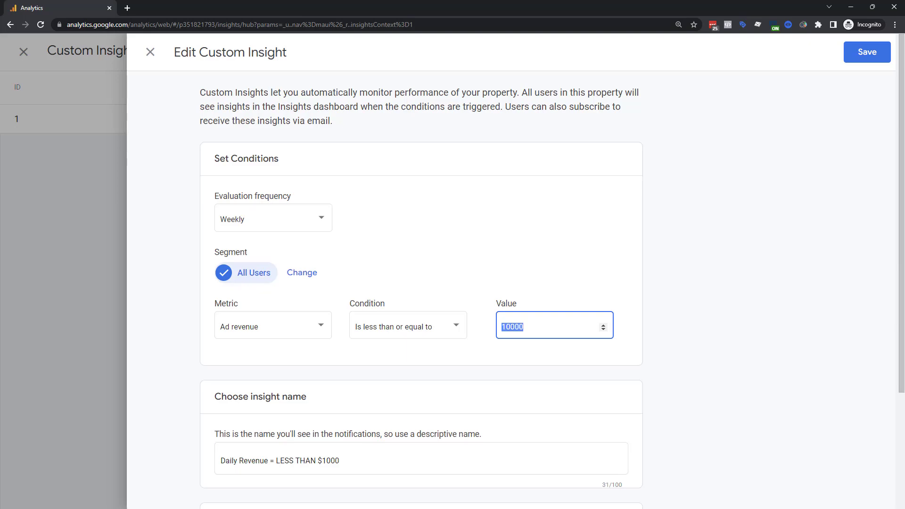
mouse_move(364, 302)
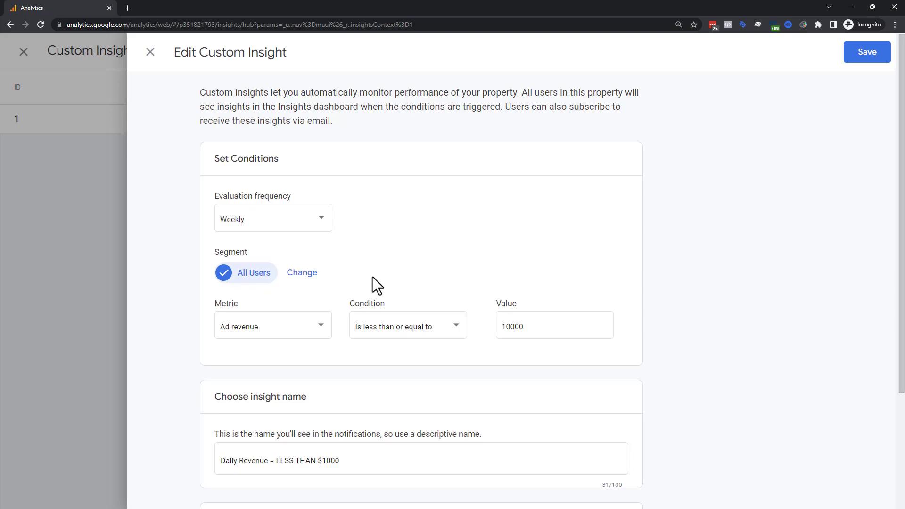
mouse_move(267, 144)
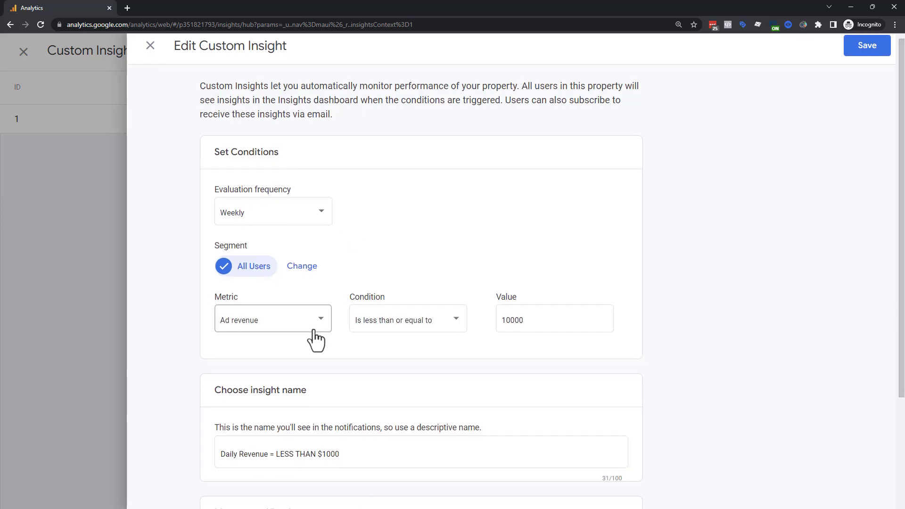
scroll(down, 3)
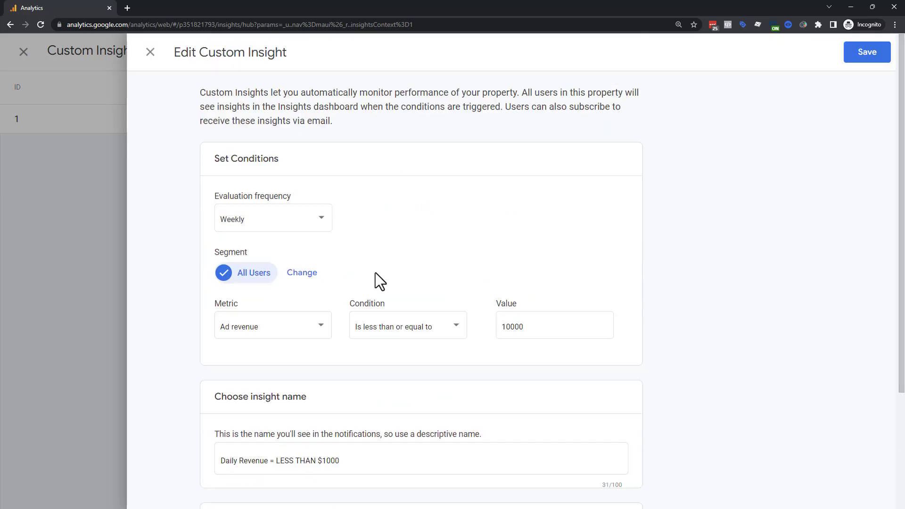
click(150, 51)
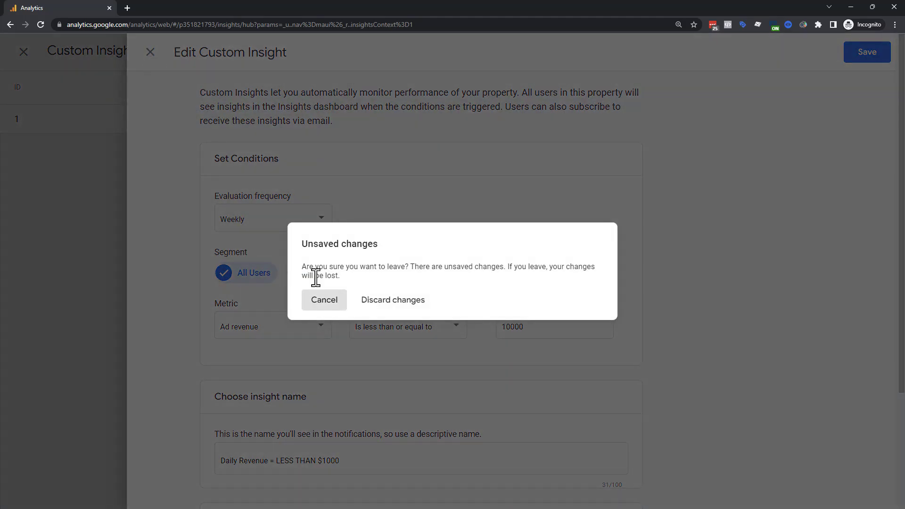
Step: Discard the unsaved edits and close the Custom Insights panel, returning to the Insights page
click(392, 300)
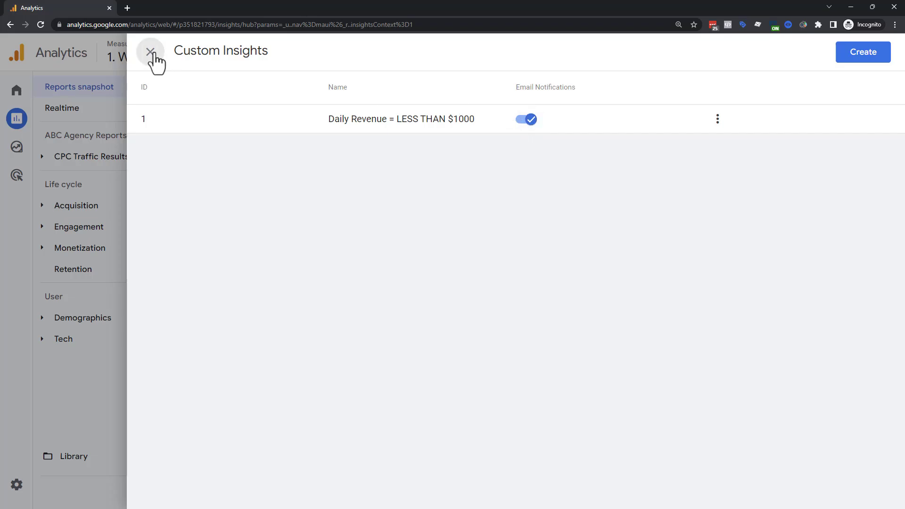
click(150, 51)
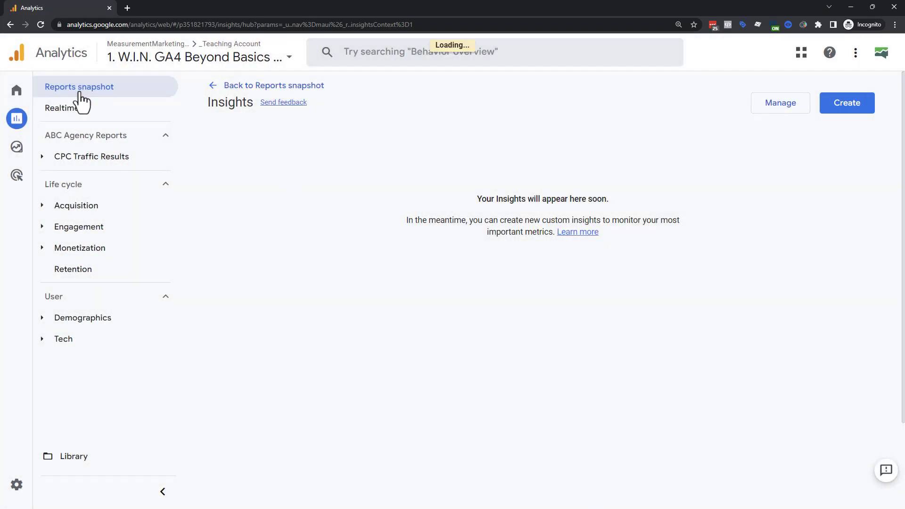
click(80, 87)
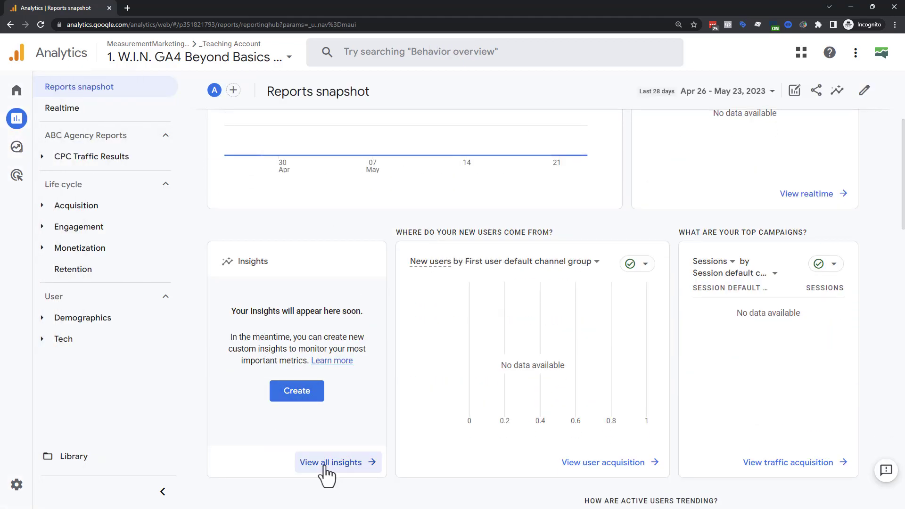
click(331, 462)
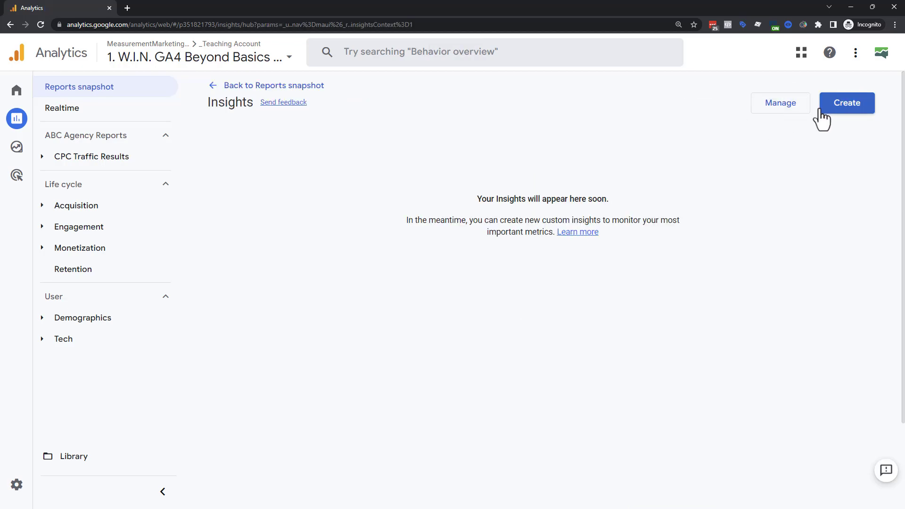